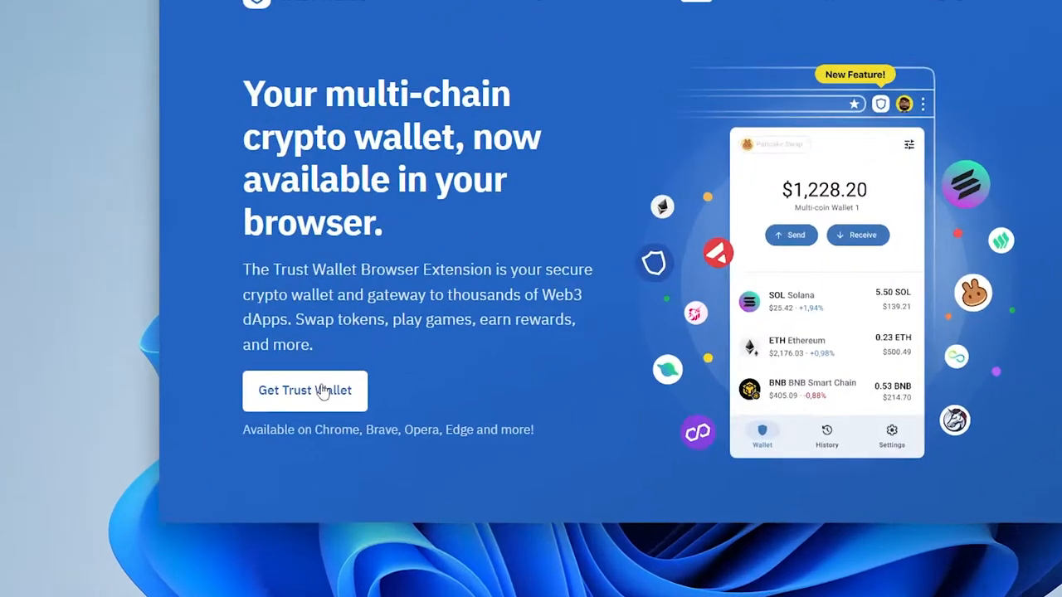
# Add the Trust Wallet extension to Chrome from its Web Store listing and confirm the install
pyautogui.click(305, 392)
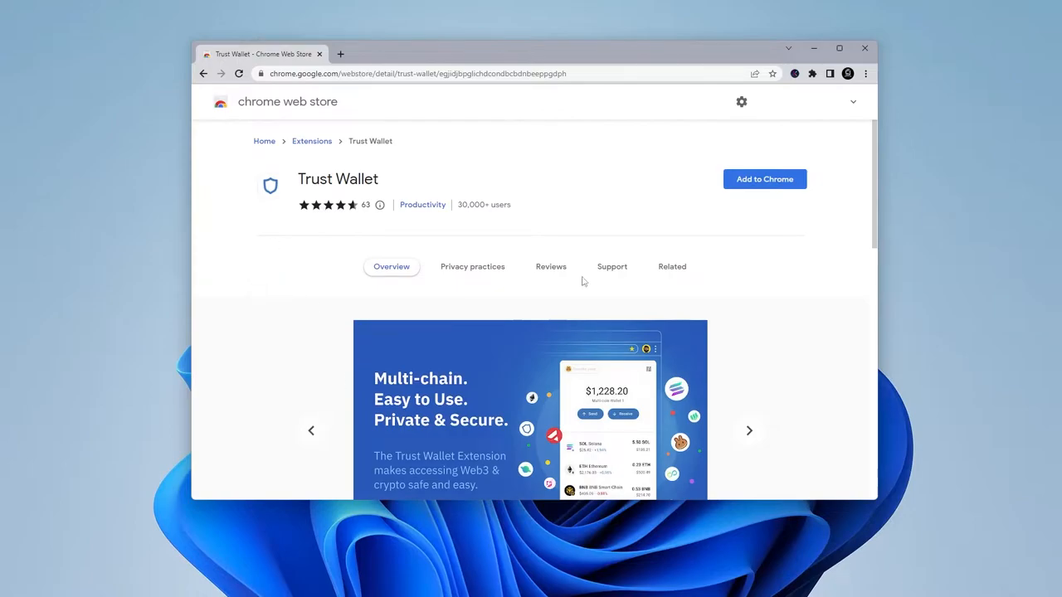
pyautogui.moveTo(763, 179)
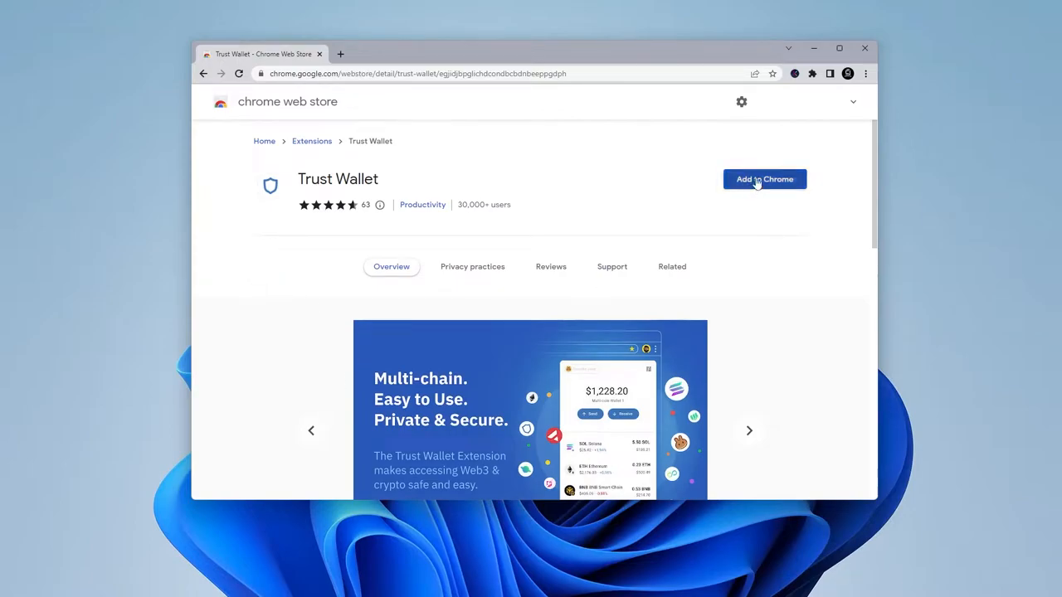
pyautogui.click(763, 179)
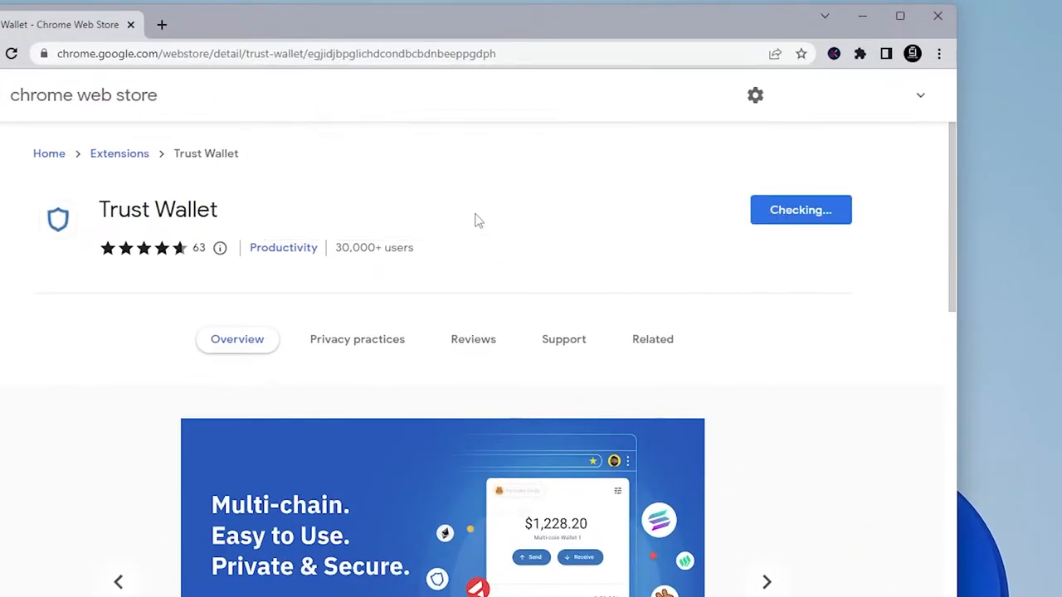
pyautogui.click(800, 210)
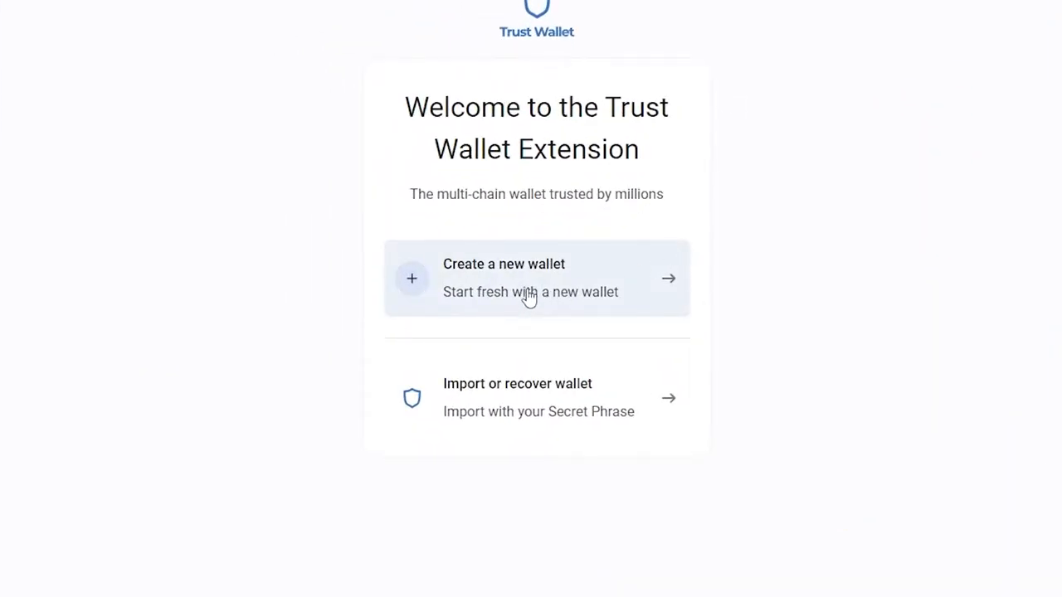
# Start a new wallet and accept the Share data option on the Improve Trust Wallet screen
pyautogui.click(531, 279)
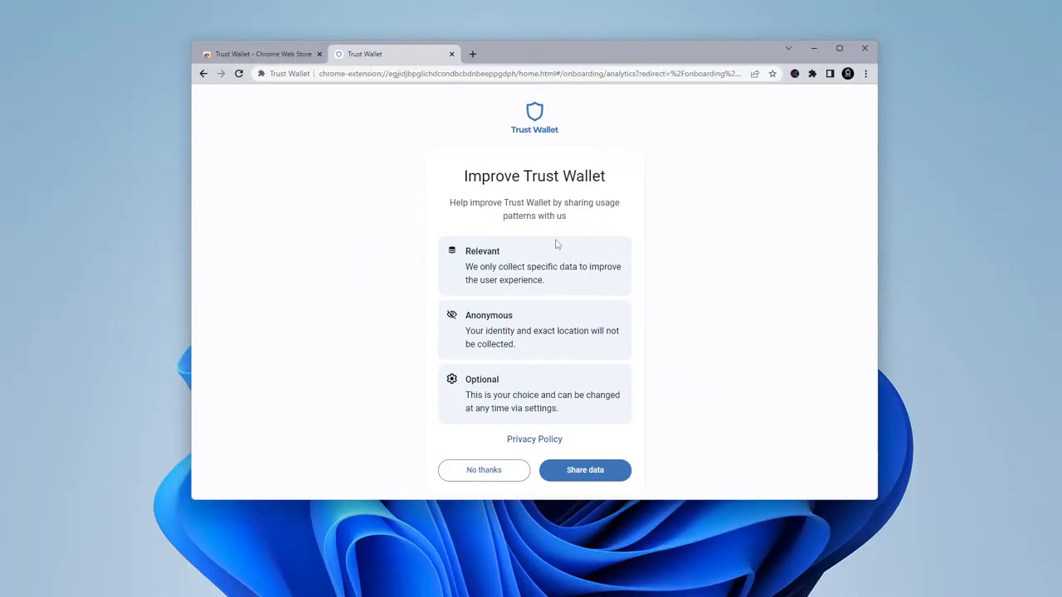
pyautogui.moveTo(678, 405)
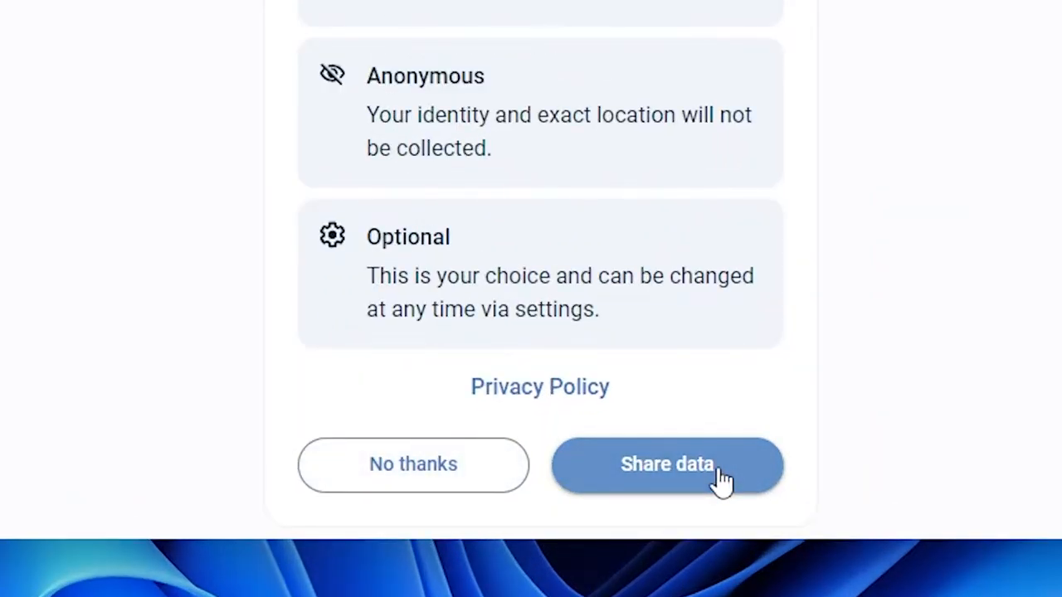
pyautogui.click(667, 465)
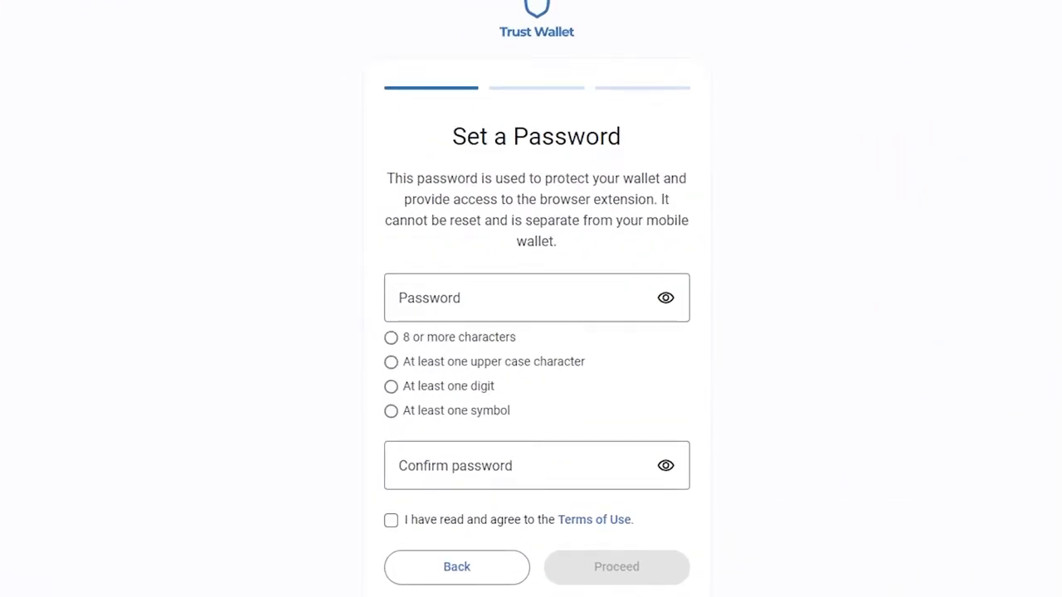
# Enter the wallet password, accept the Terms of Use and proceed to the backup step
pyautogui.click(536, 299)
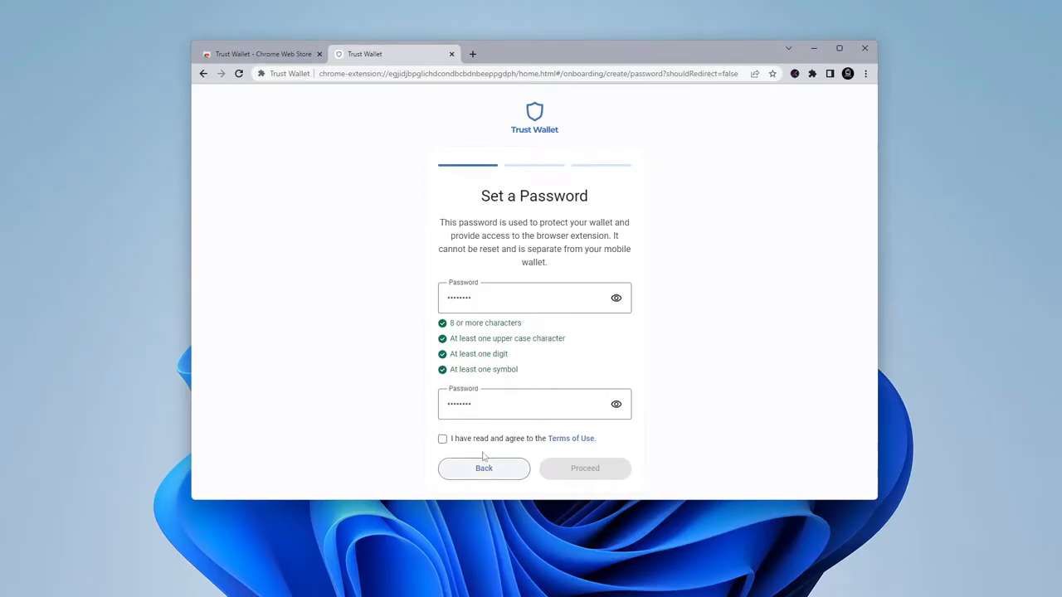
pyautogui.click(441, 438)
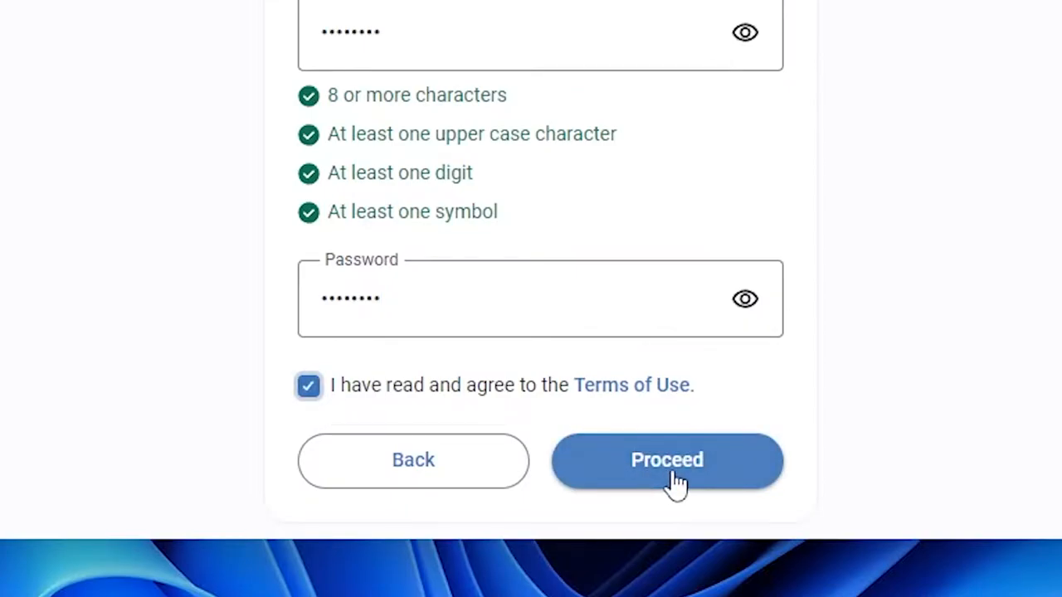
pyautogui.click(667, 461)
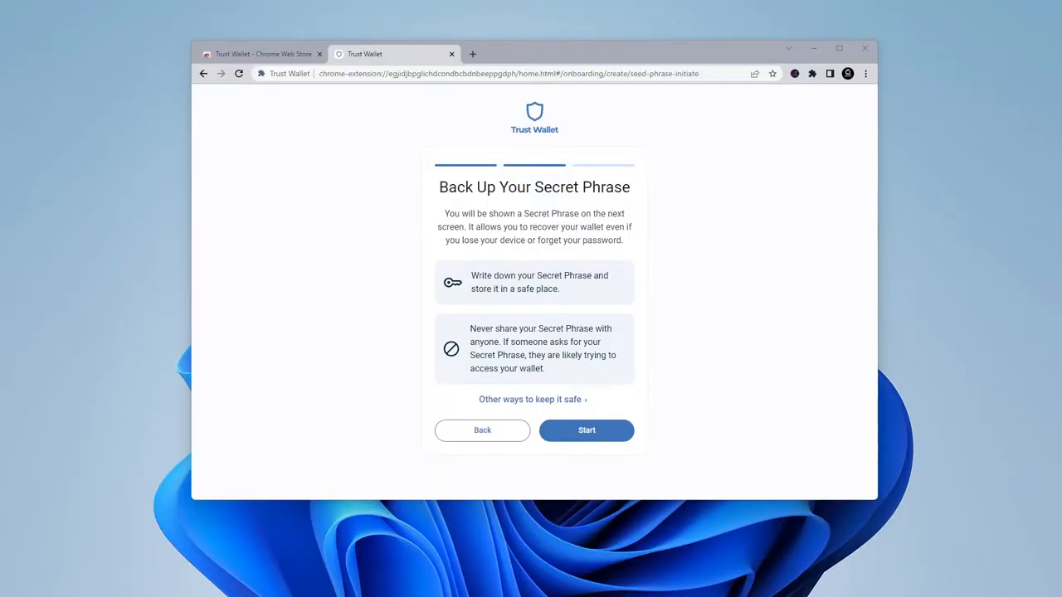
pyautogui.moveTo(365, 273)
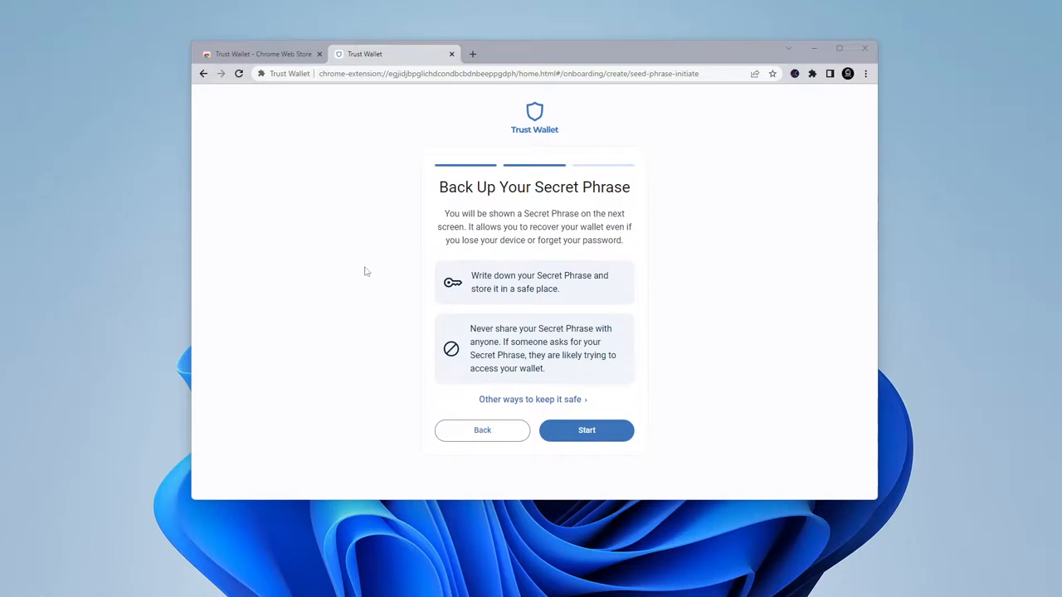
# Reveal the twelve-word secret phrase and proceed to its confirmation step
pyautogui.click(588, 430)
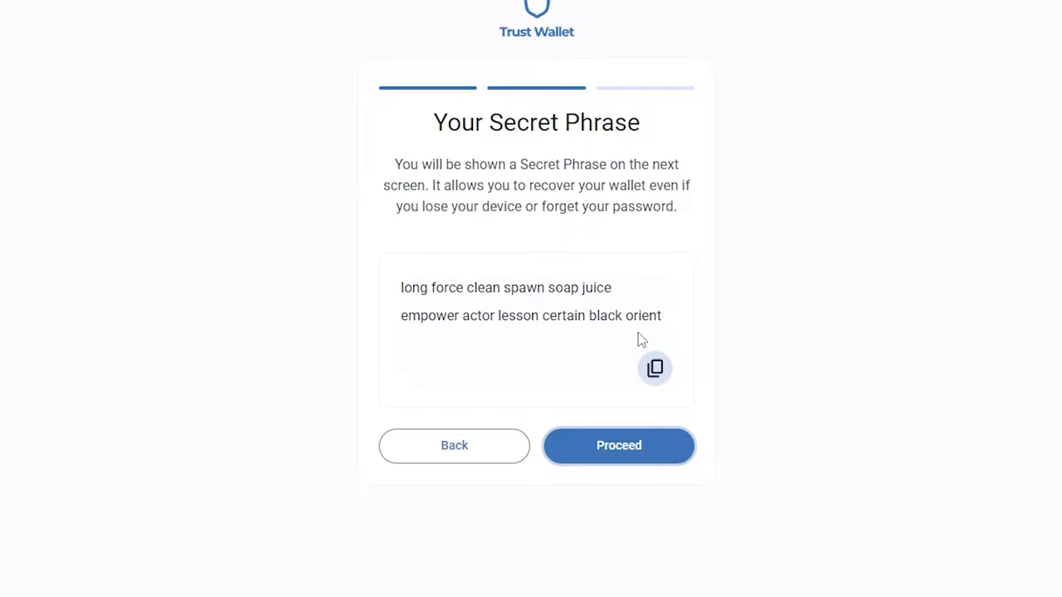
pyautogui.moveTo(557, 267)
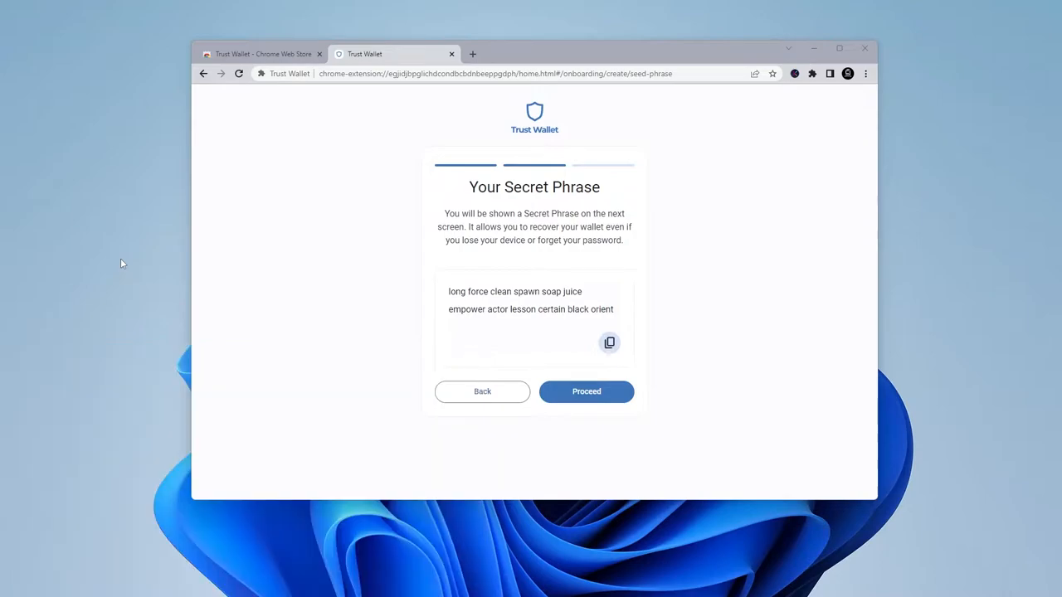
pyautogui.moveTo(424, 317)
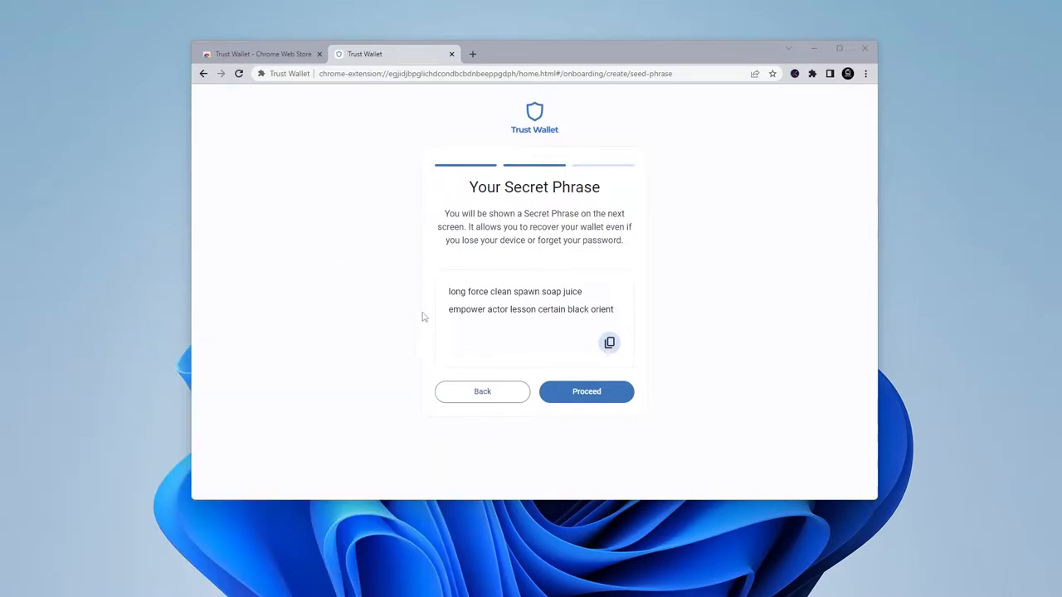
pyautogui.moveTo(587, 392)
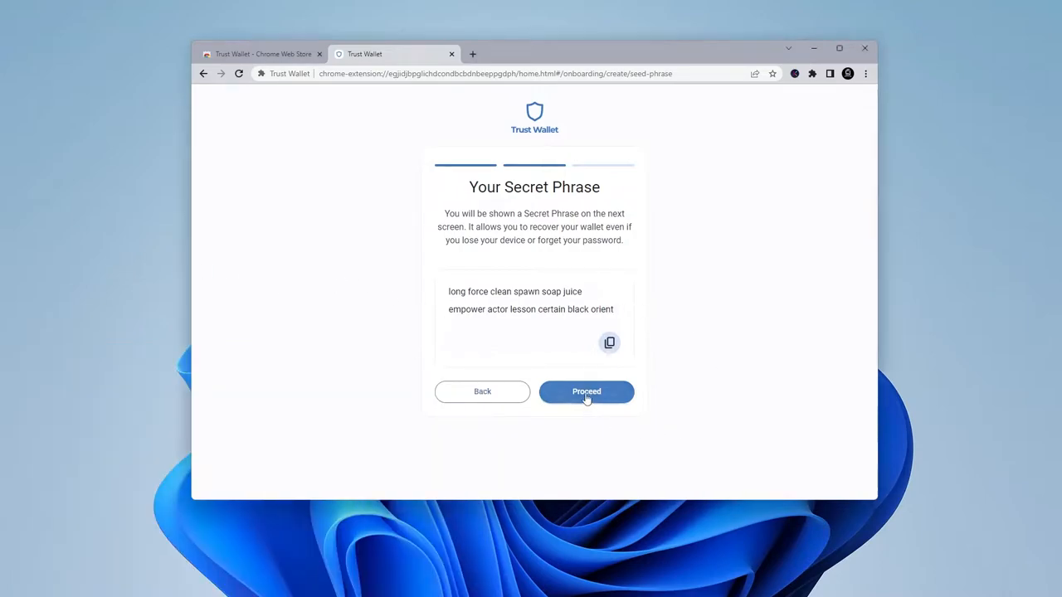
pyautogui.click(586, 392)
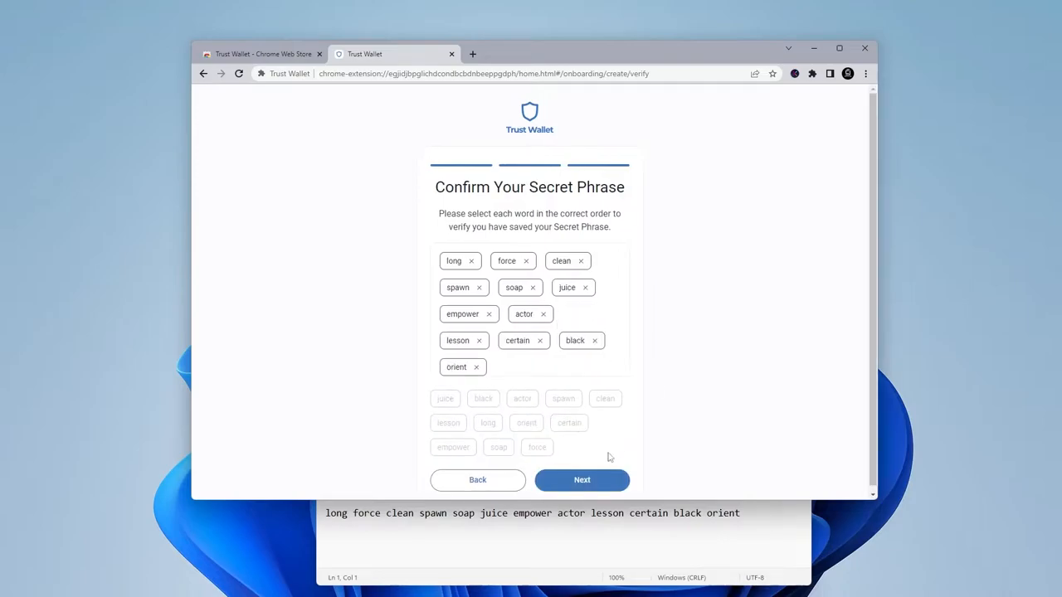
# Submit the correctly ordered secret phrase words to finish creating the wallet
pyautogui.click(581, 479)
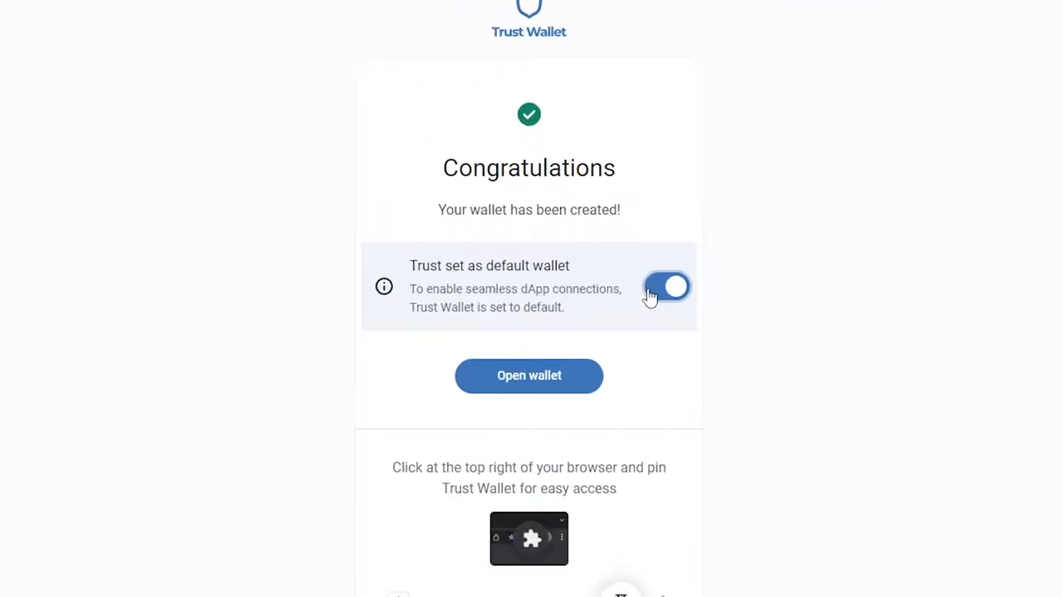
# Switch off the 'Trust set as default wallet' toggle on the Congratulations screen
pyautogui.click(668, 285)
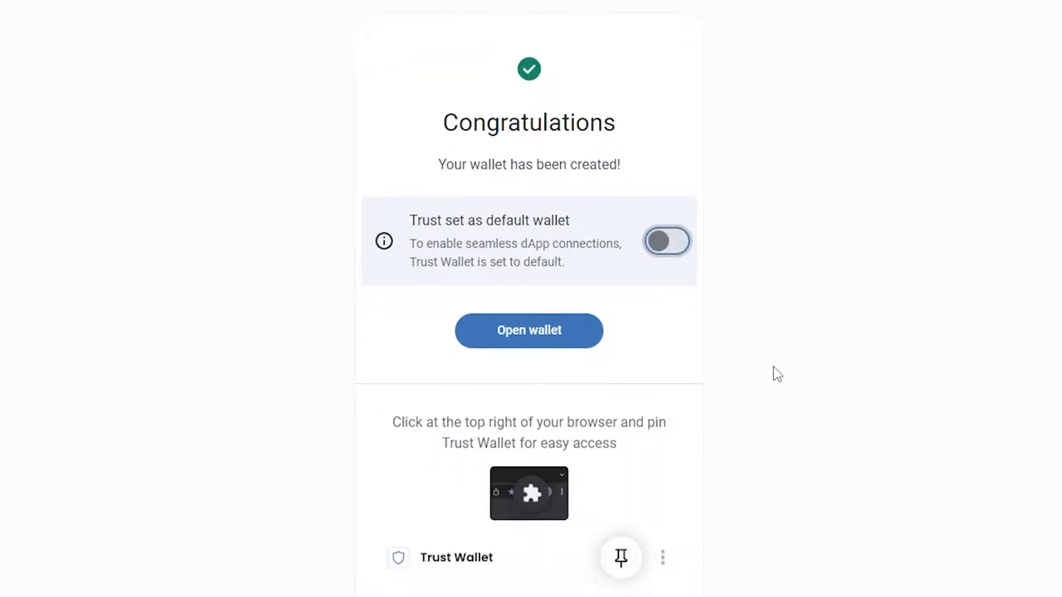
pyautogui.moveTo(418, 573)
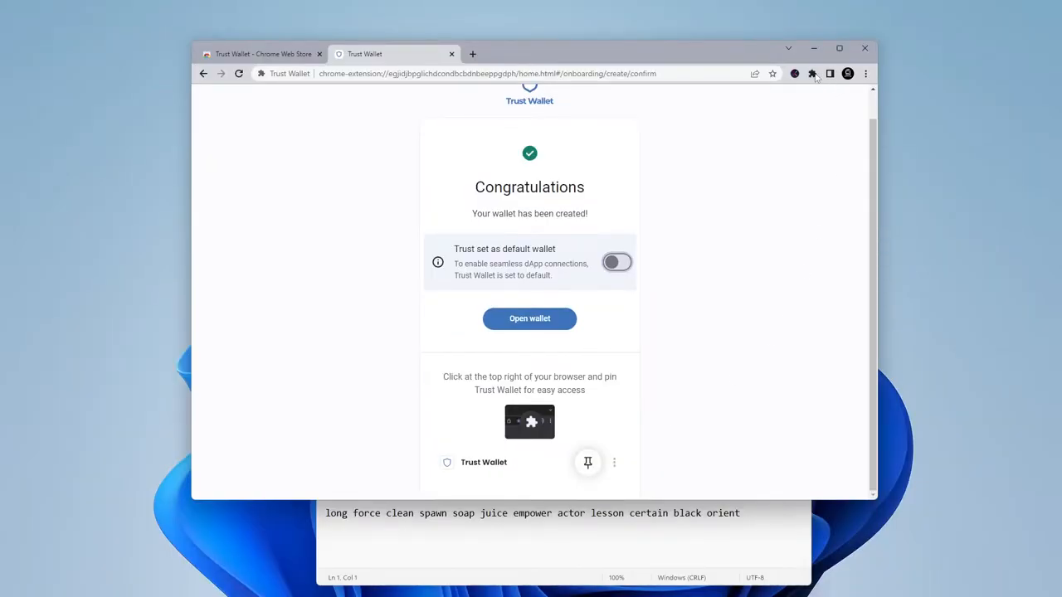
pyautogui.click(813, 73)
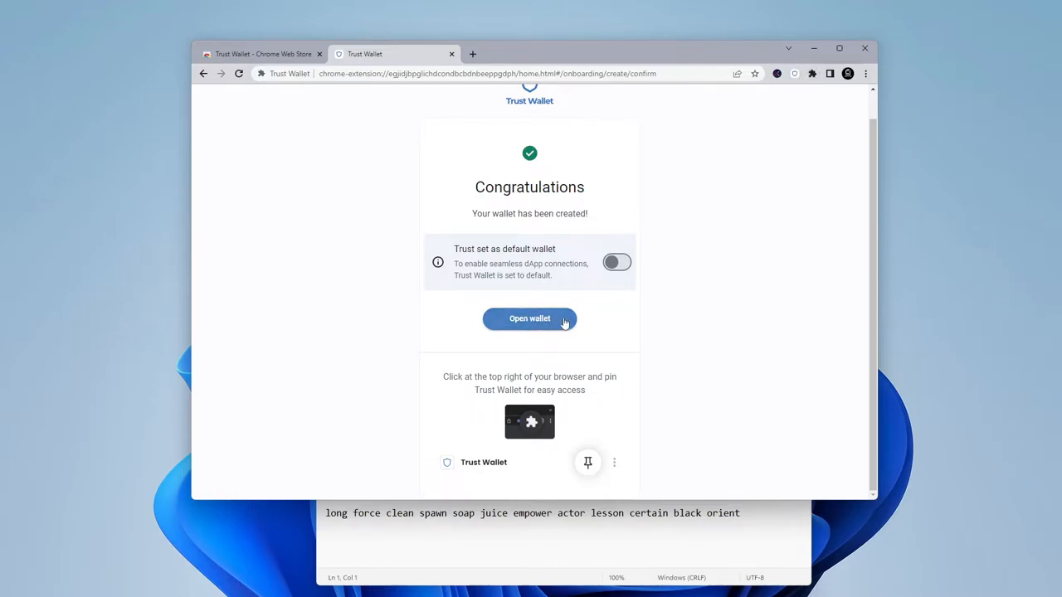
# Dismiss Tip 1 and Tip 2 to land on the wallet home with a $0.00 balance
pyautogui.click(529, 318)
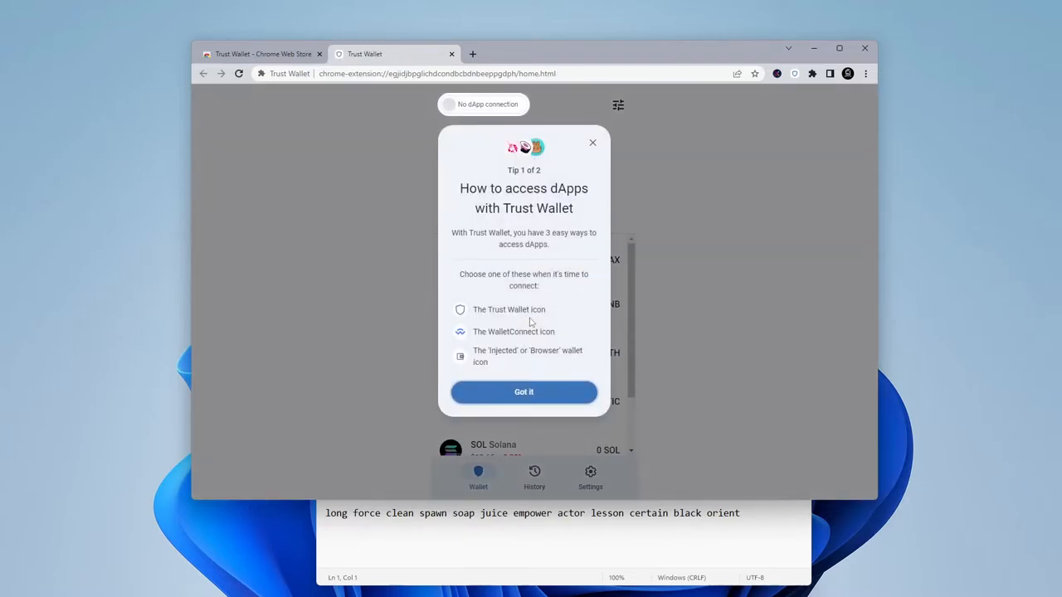
pyautogui.moveTo(513, 322)
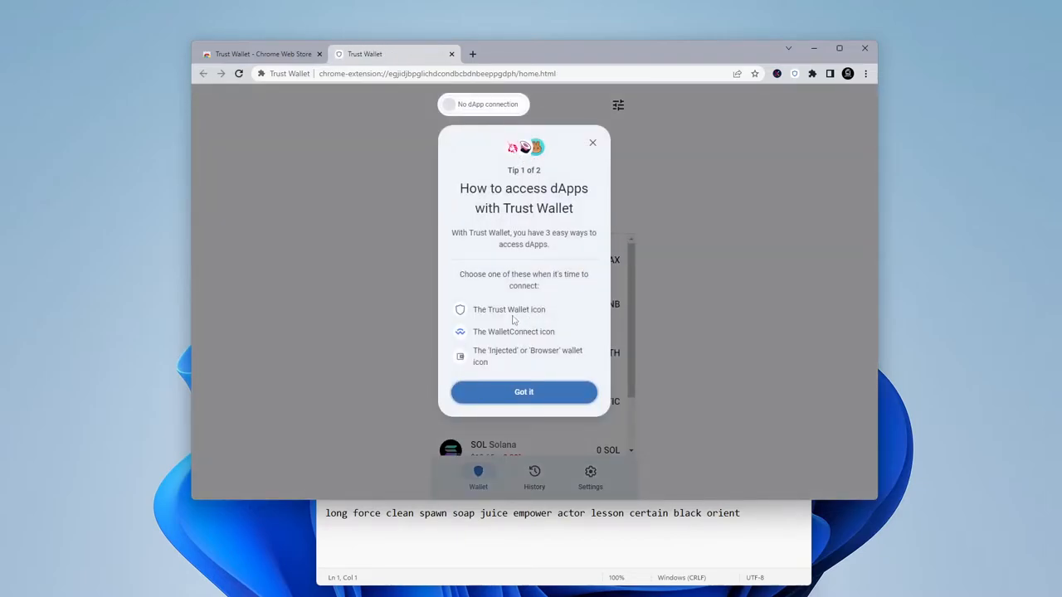
pyautogui.click(524, 391)
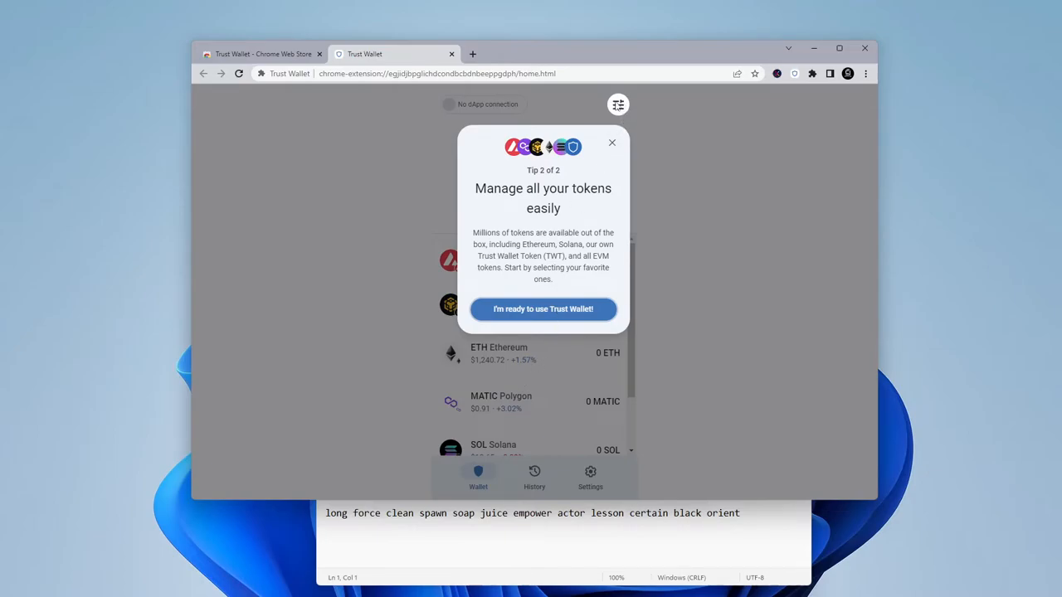
pyautogui.moveTo(538, 322)
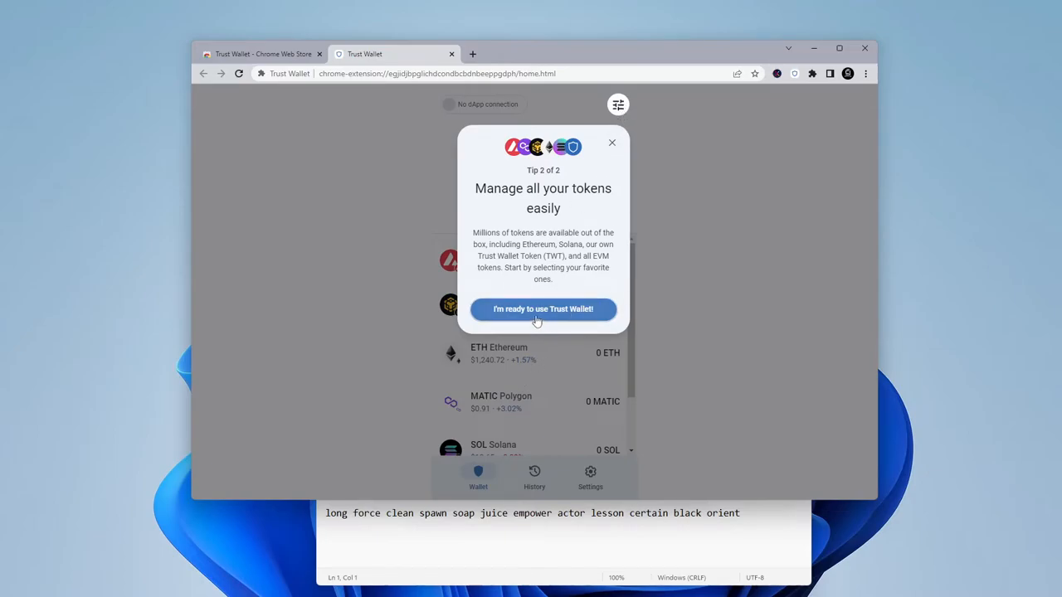
pyautogui.click(543, 309)
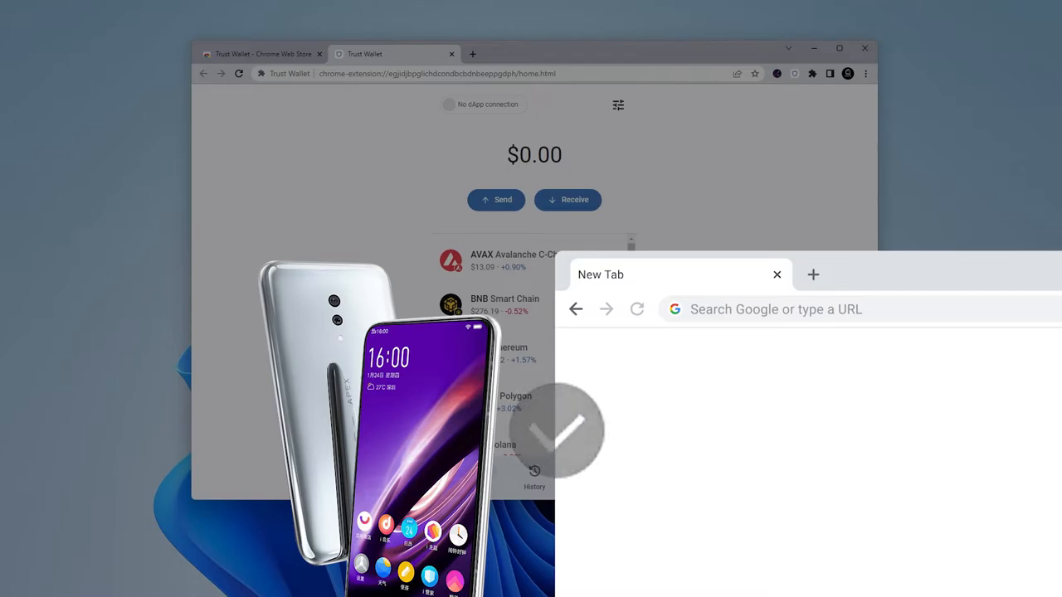
# Go to Settings and show the Network list with Ethereum as the current network
pyautogui.click(777, 276)
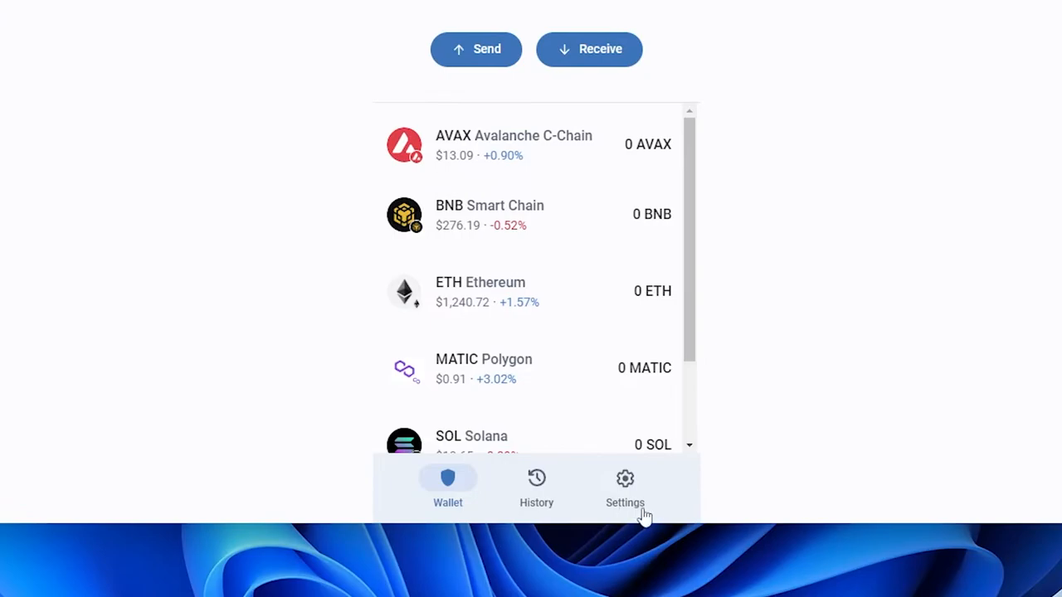
pyautogui.click(624, 488)
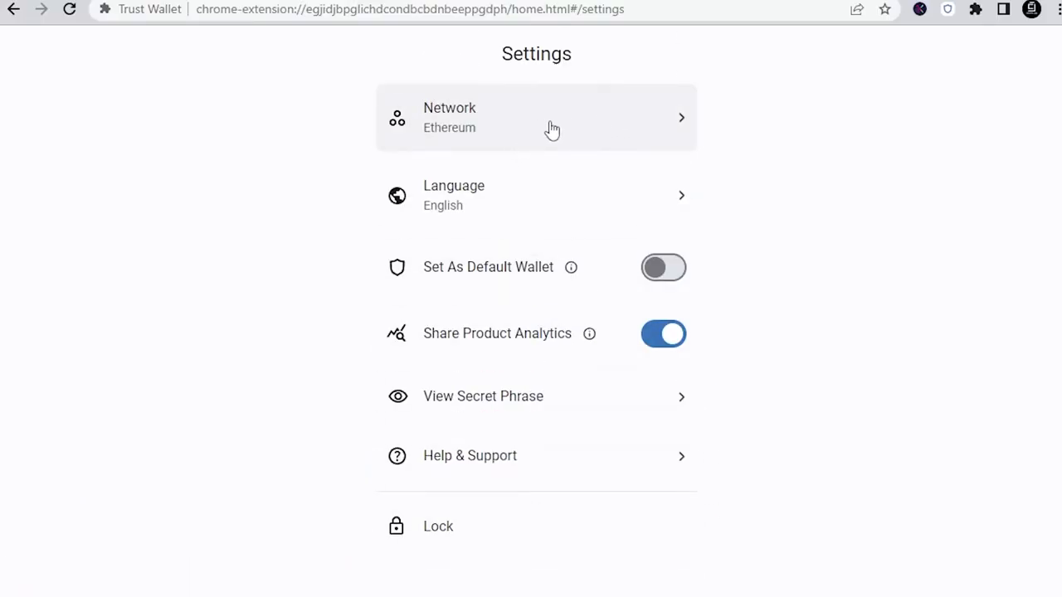
pyautogui.click(536, 116)
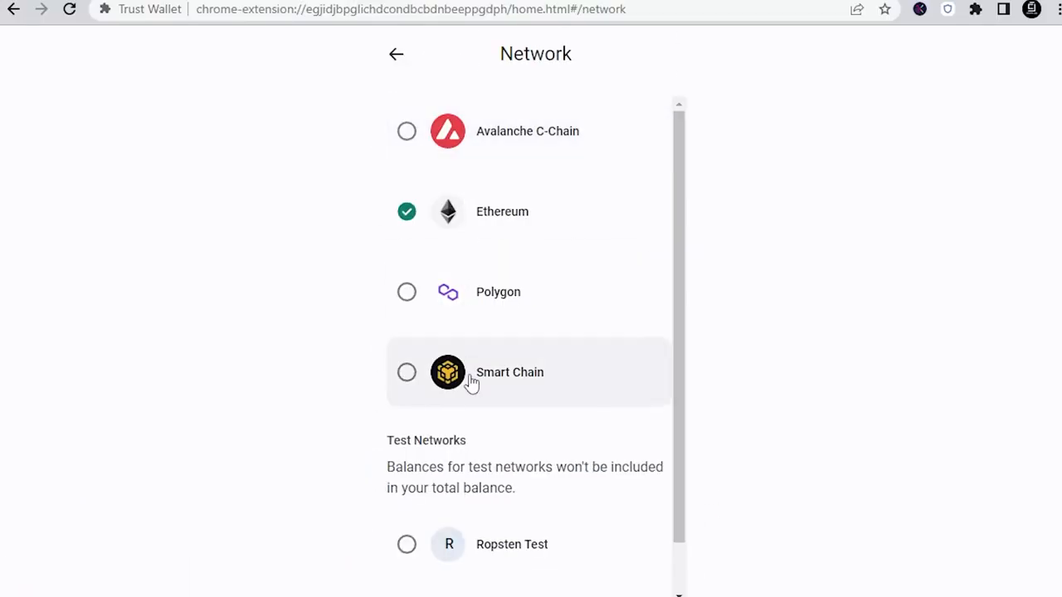
pyautogui.moveTo(555, 289)
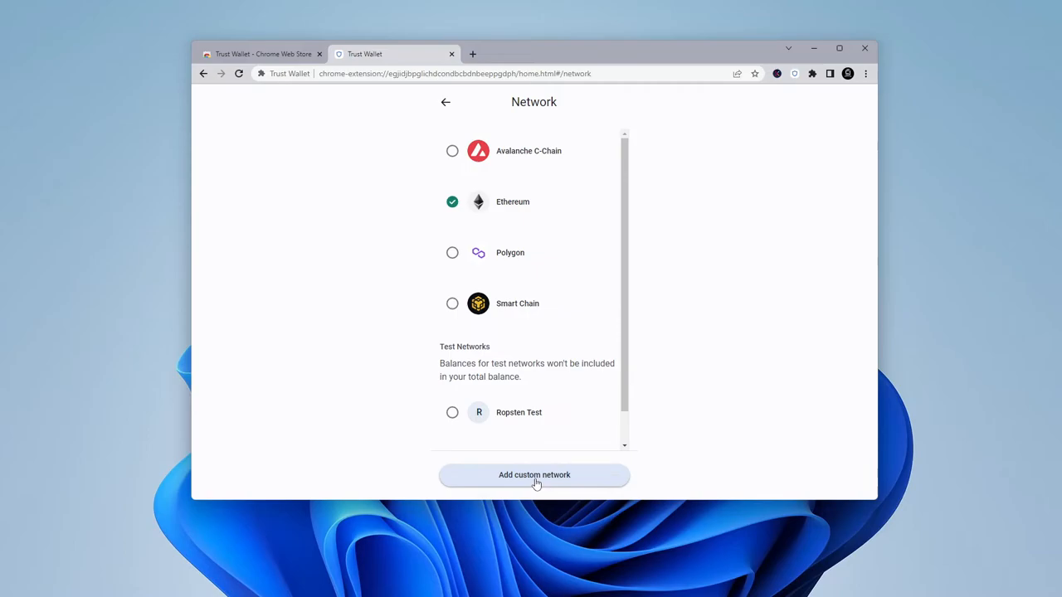
pyautogui.moveTo(455, 106)
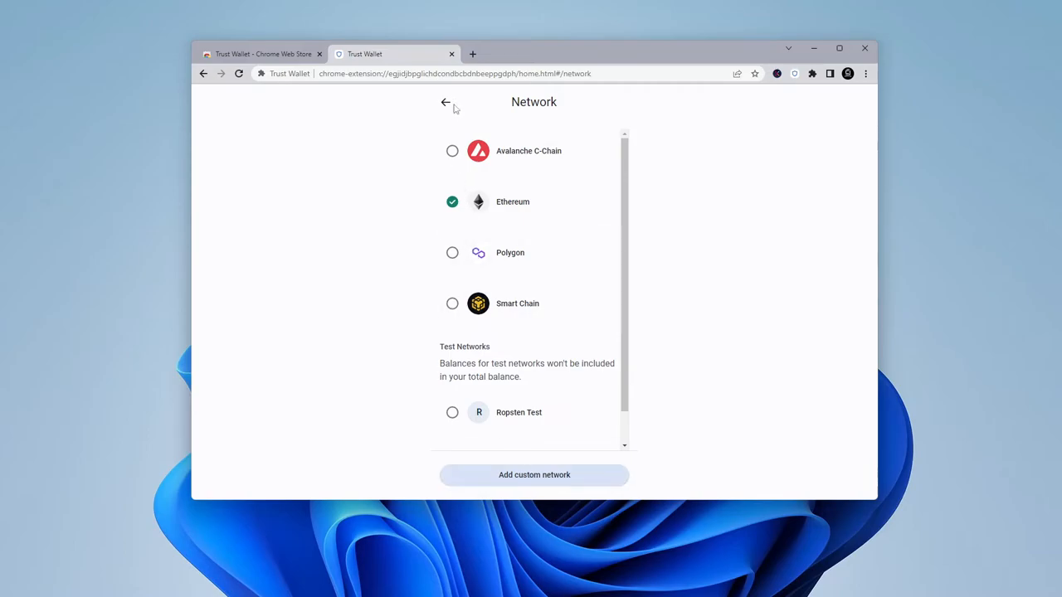
# From View Secret Phrase, unlock with the password, copy the phrase and close the dialog
pyautogui.click(445, 103)
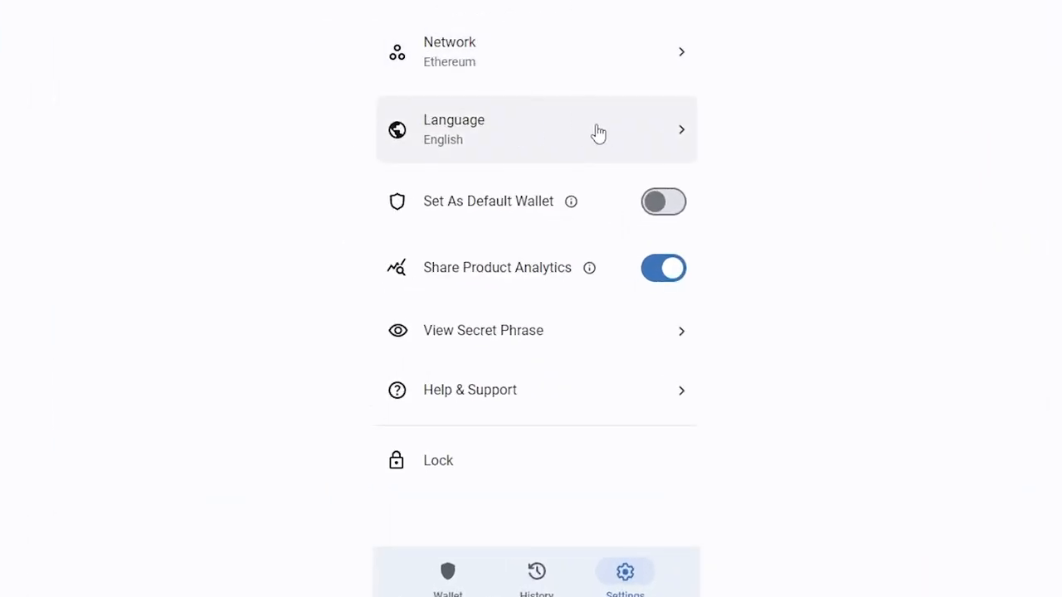
pyautogui.moveTo(600, 206)
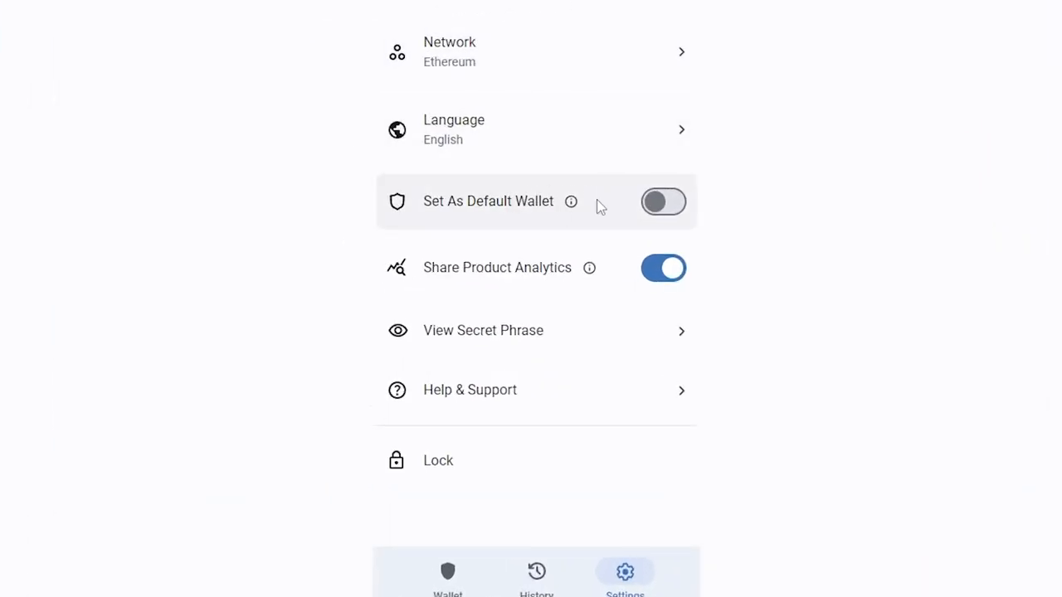
pyautogui.moveTo(546, 342)
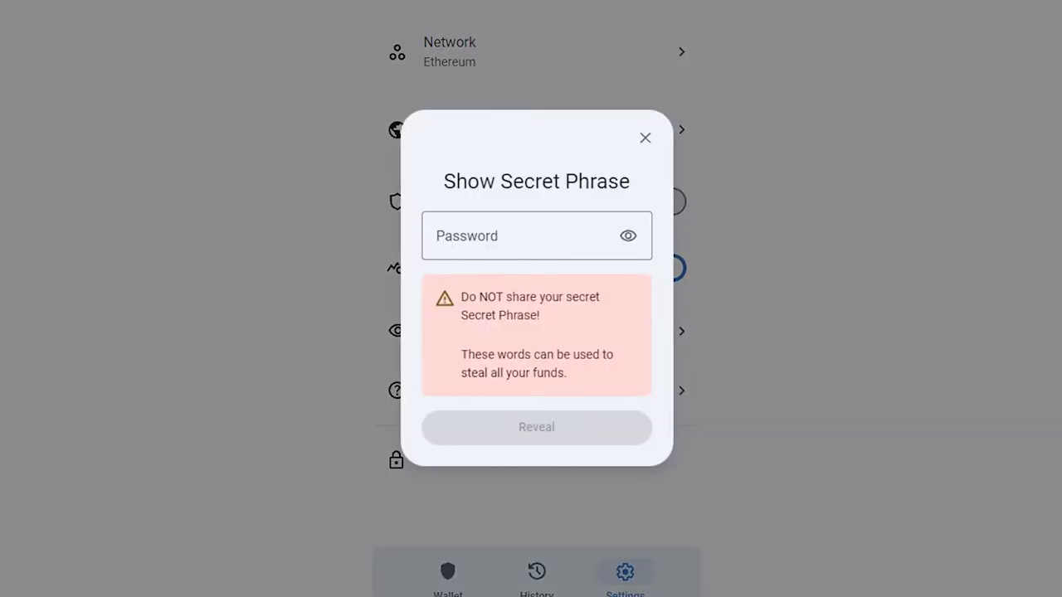
pyautogui.write('password')
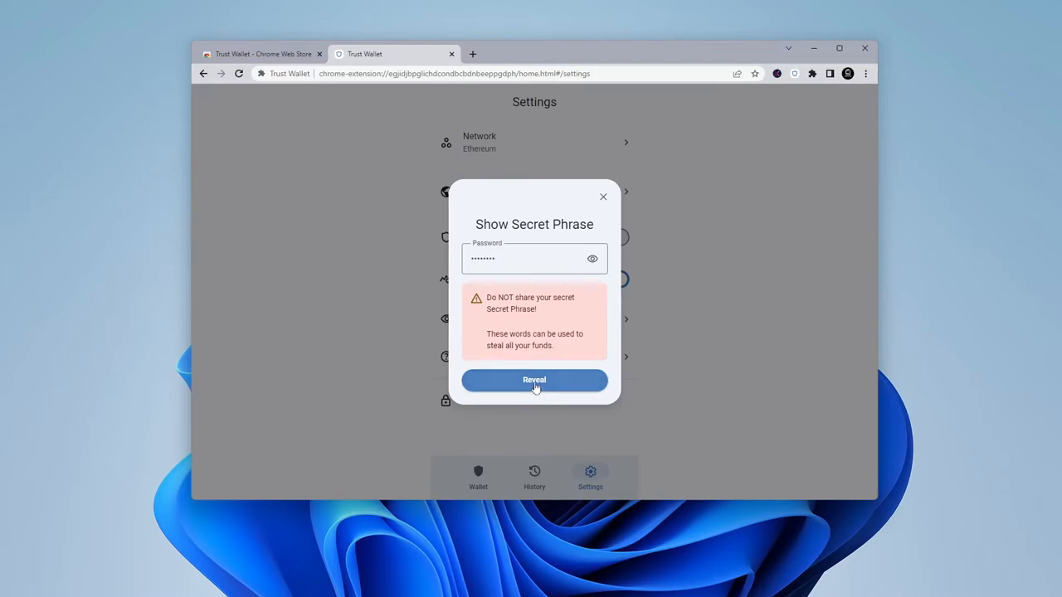
pyautogui.click(534, 380)
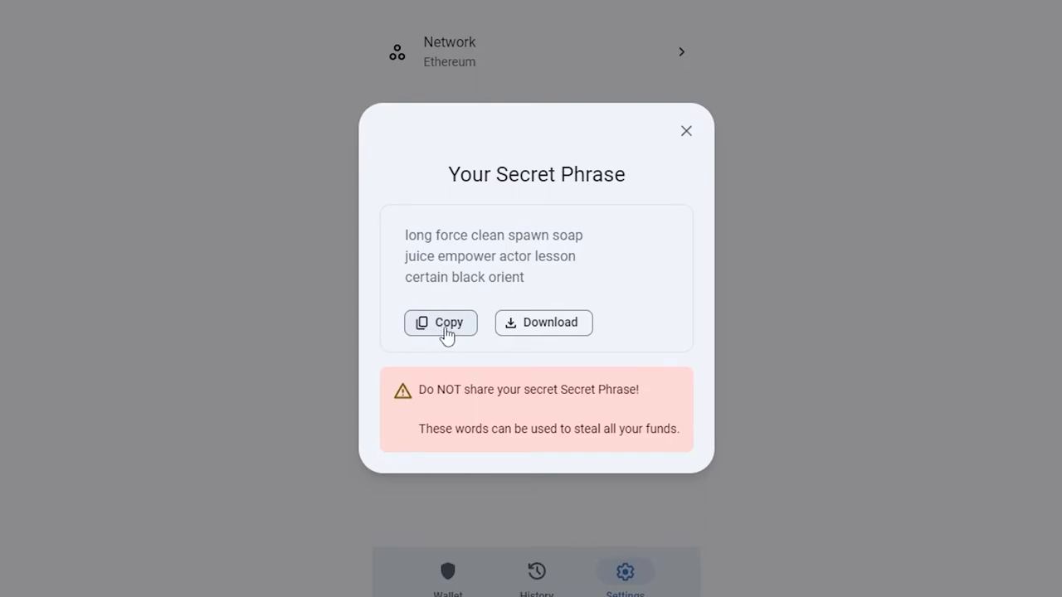
pyautogui.click(543, 322)
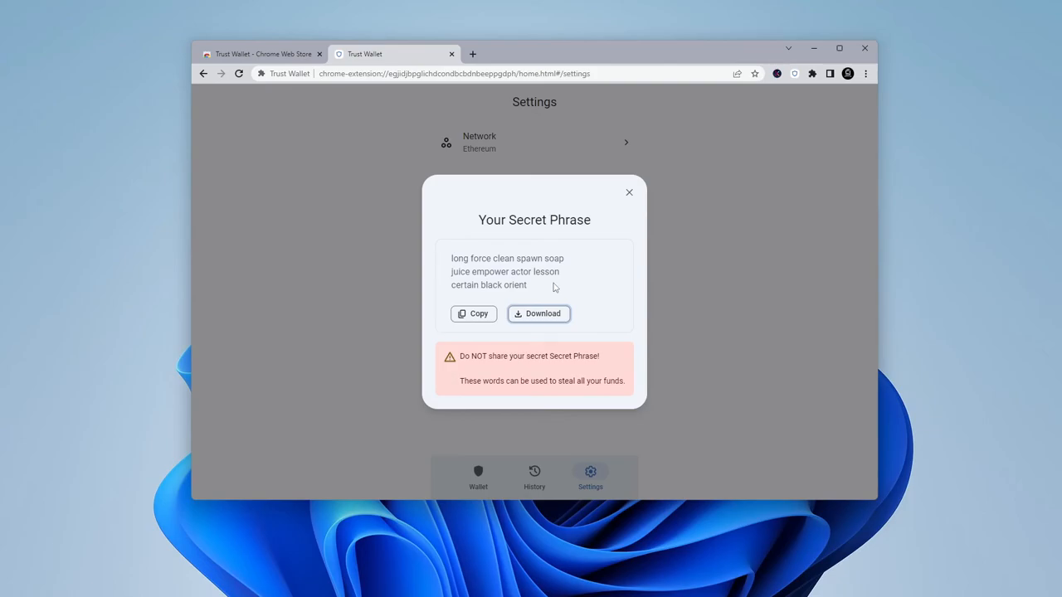
pyautogui.moveTo(540, 288)
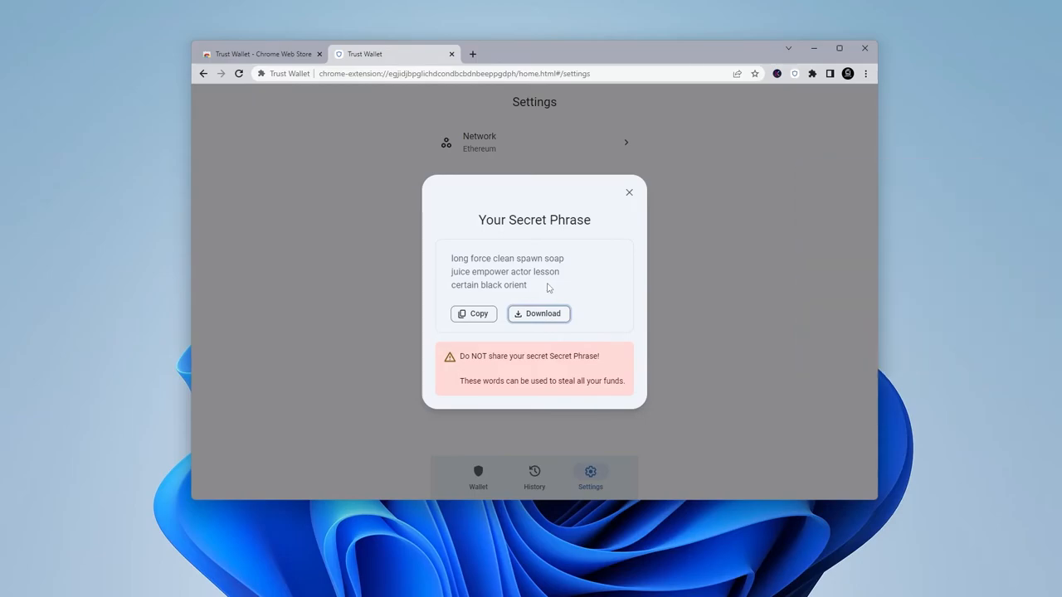
pyautogui.click(629, 192)
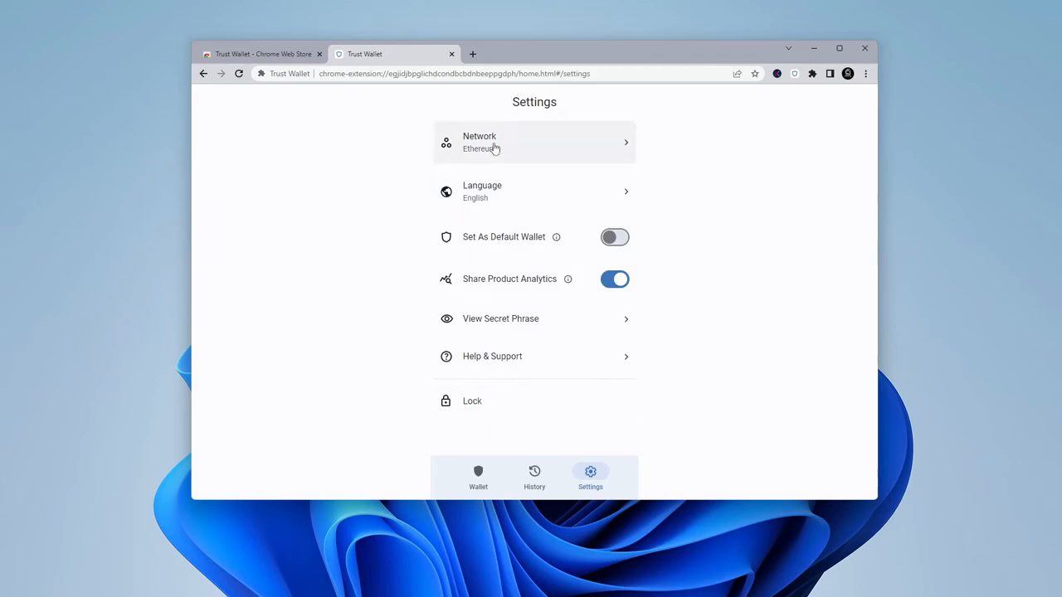
# Reopen the Network choices from the Settings list
pyautogui.click(478, 478)
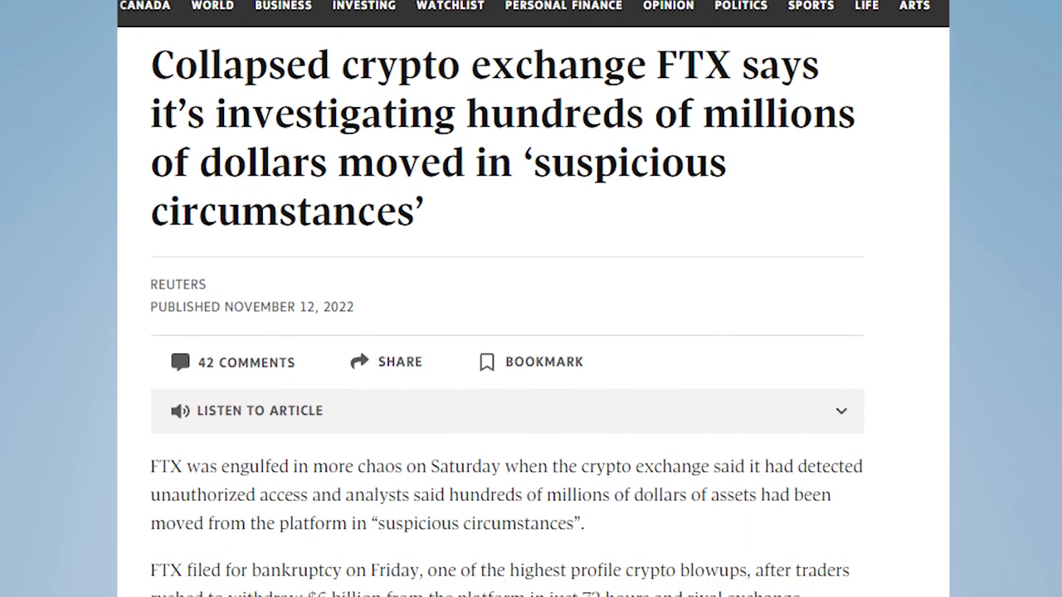
# Scroll down the FTX article to its opening paragraphs about the bankruptcy and unauthorized access
pyautogui.scroll(-3)
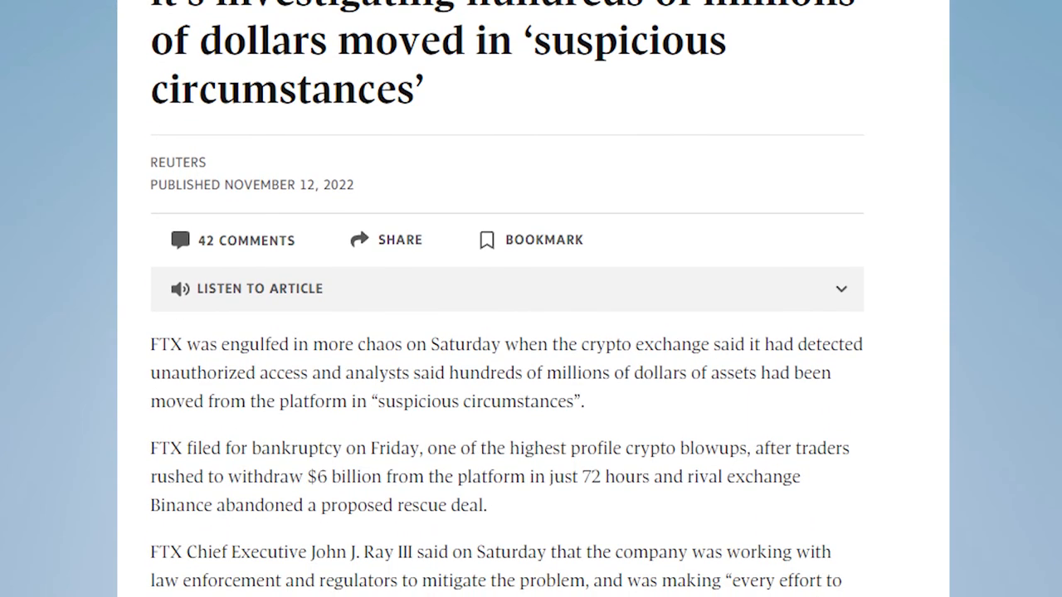